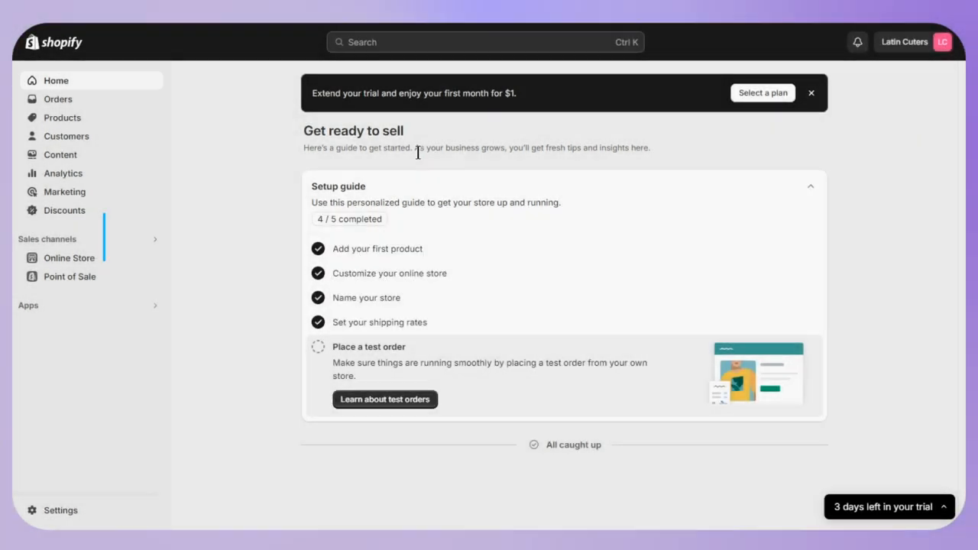
# Step: Search the admin apps for "store s"
pyautogui.click(27, 305)
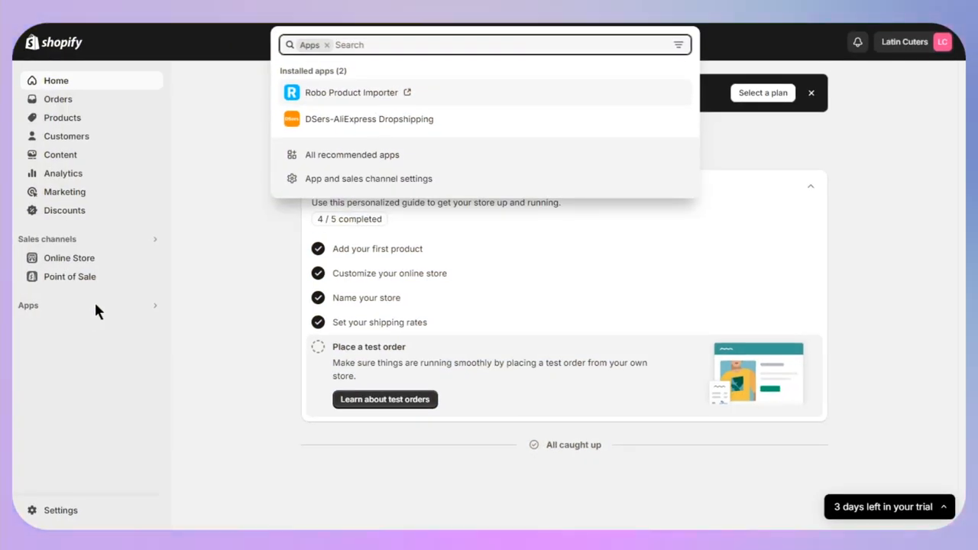
pyautogui.write('s')
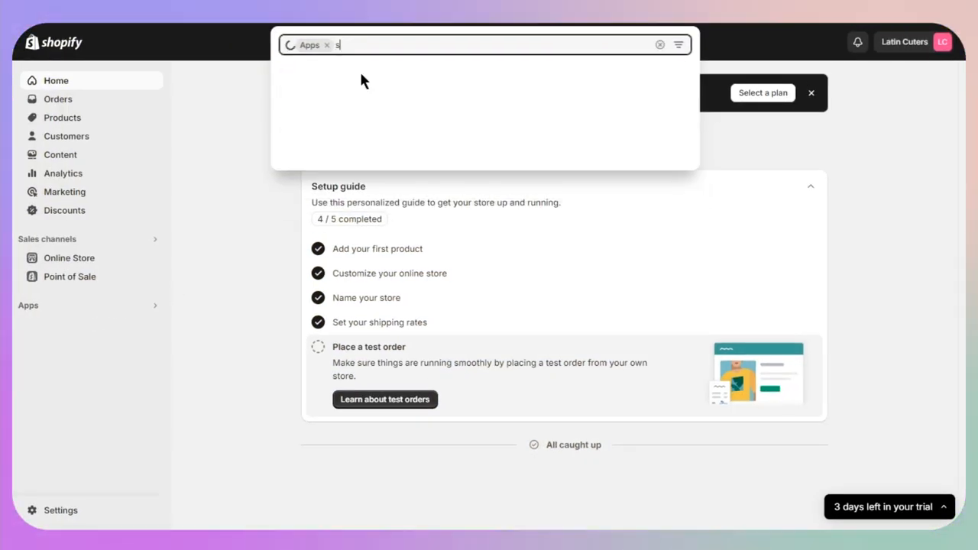
pyautogui.write('tore section')
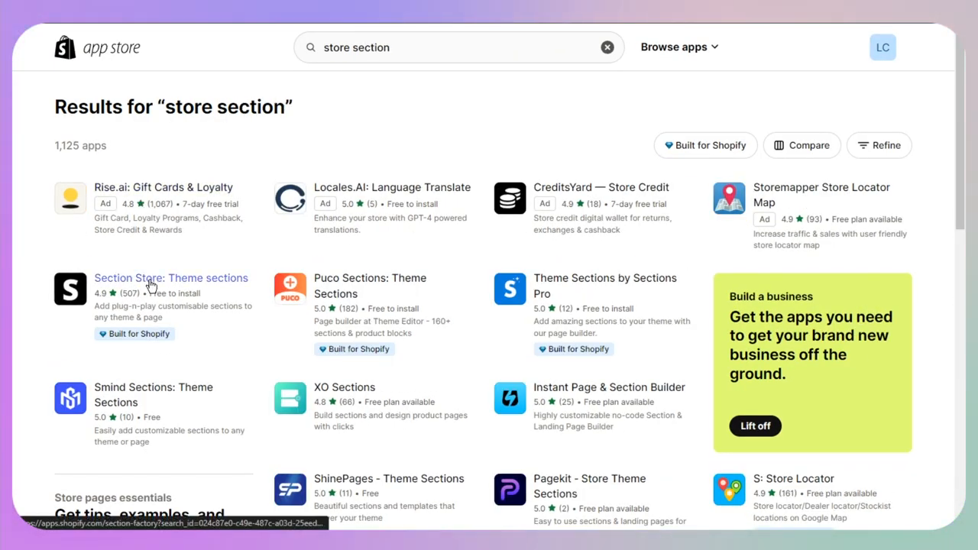
pyautogui.moveTo(154, 313)
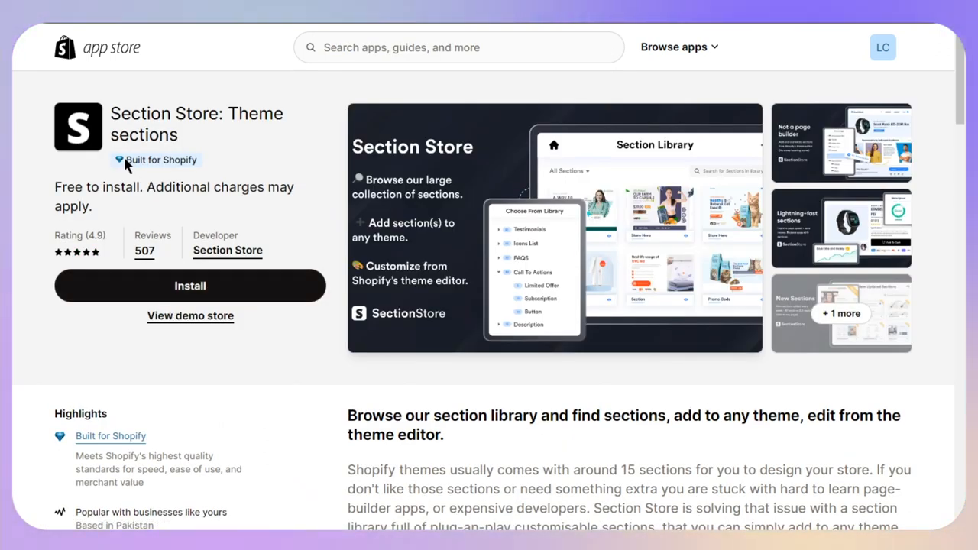
# Step: Install the Section Store: Theme sections app
pyautogui.click(190, 286)
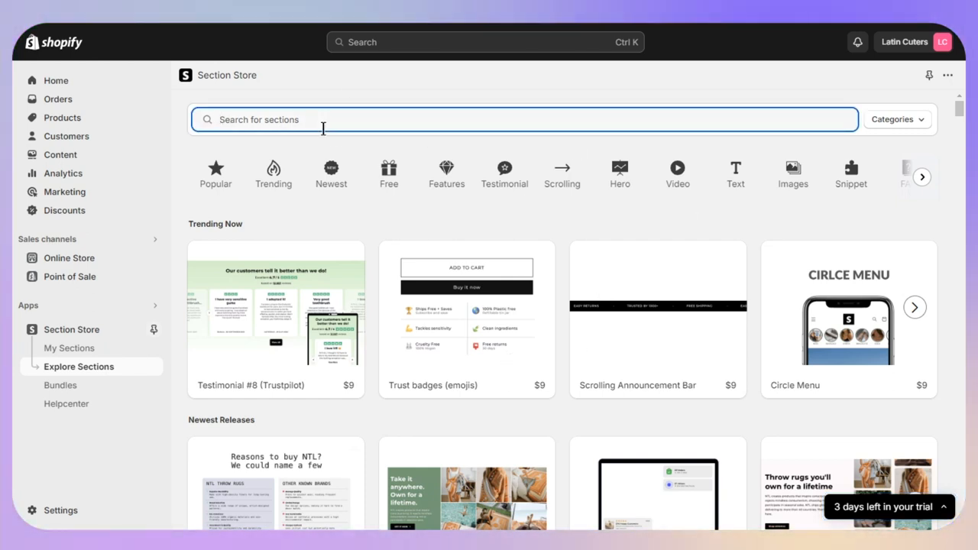
# Step: Search the section library for "faq" and scroll through the results to find FAQ #1
pyautogui.write('faq')
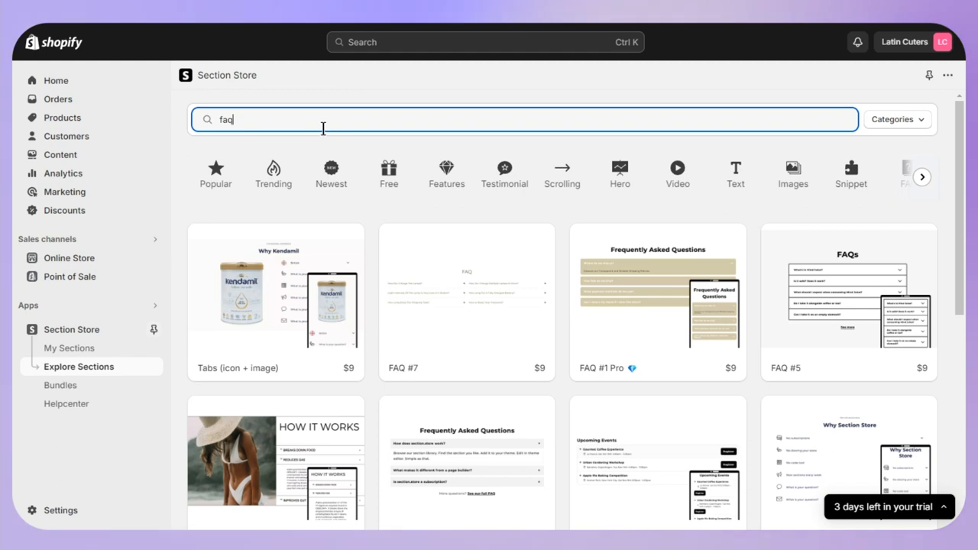
pyautogui.scroll(-3)
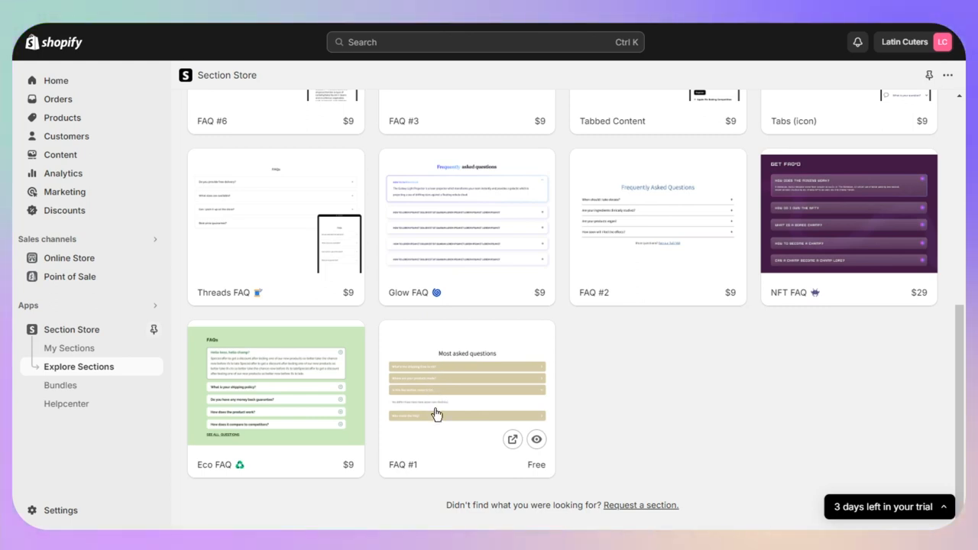
pyautogui.moveTo(745, 256)
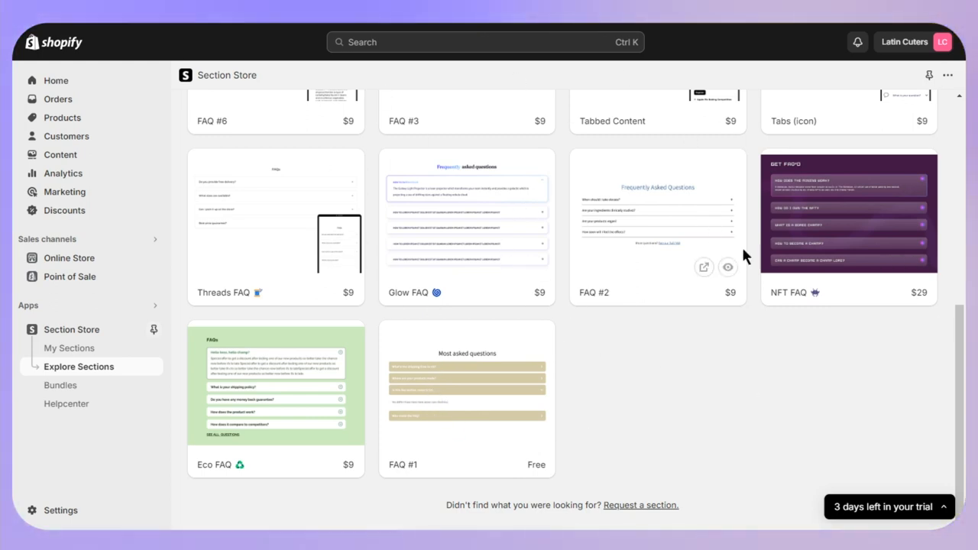
pyautogui.moveTo(823, 346)
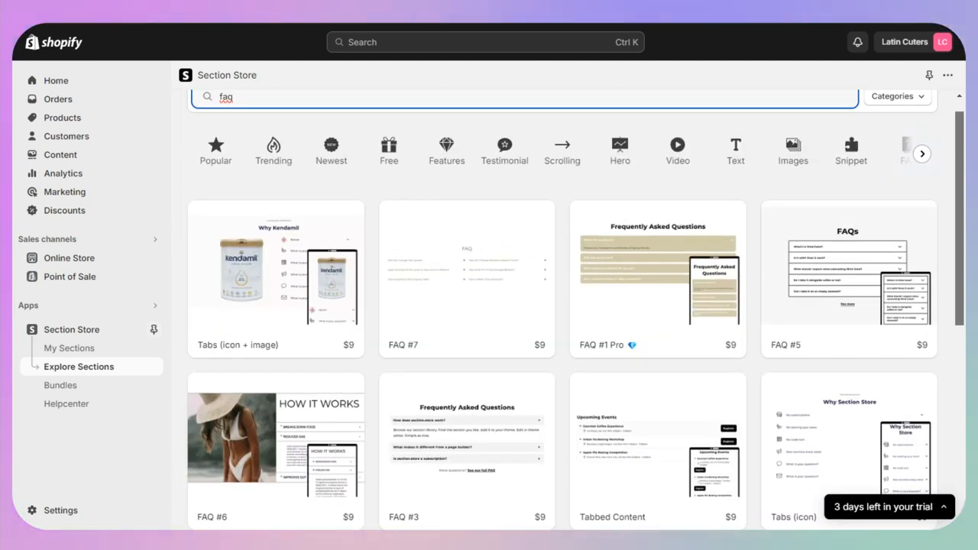
pyautogui.scroll(-3)
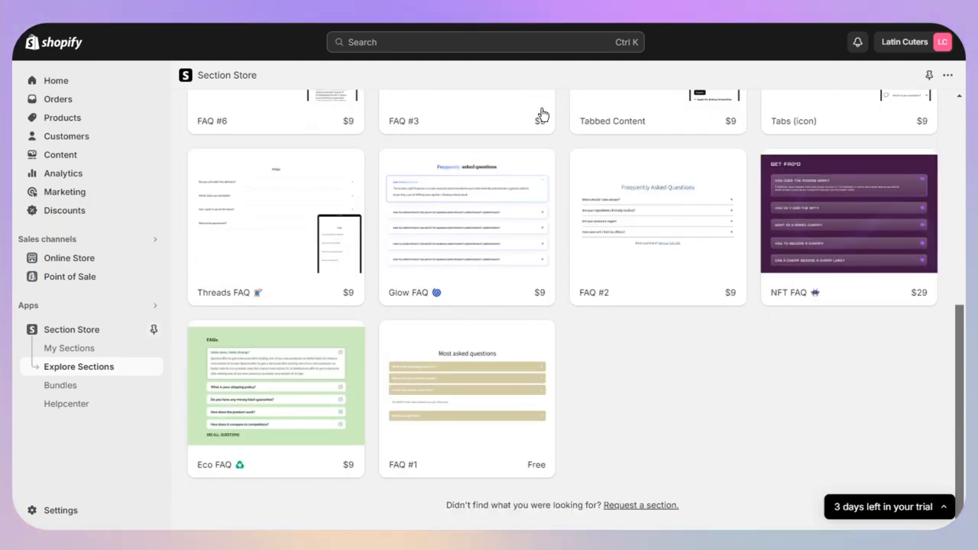
pyautogui.moveTo(508, 487)
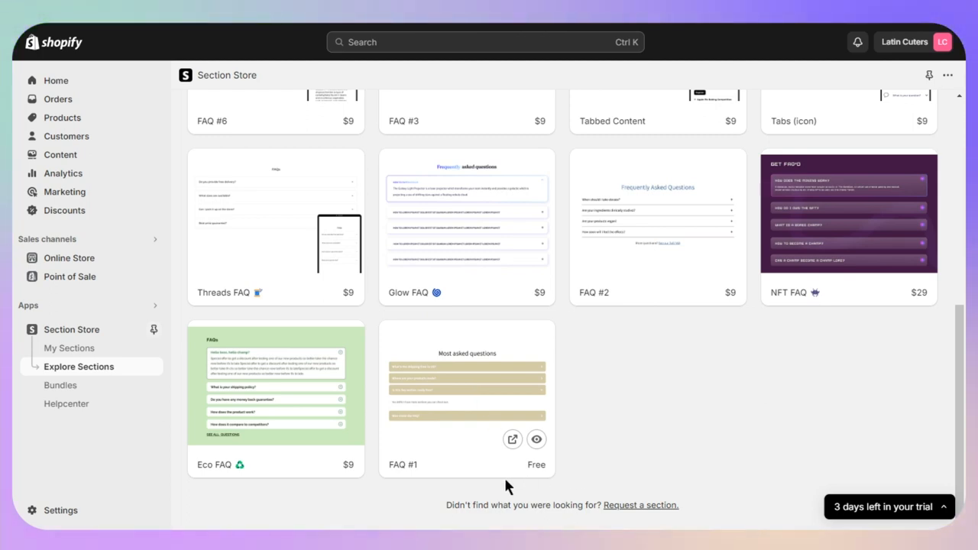
pyautogui.click(537, 439)
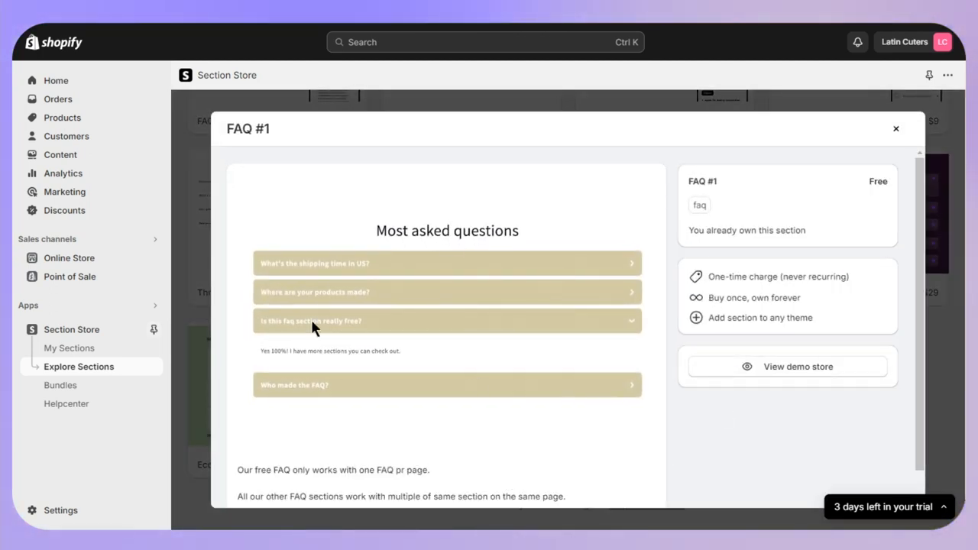
pyautogui.moveTo(709, 348)
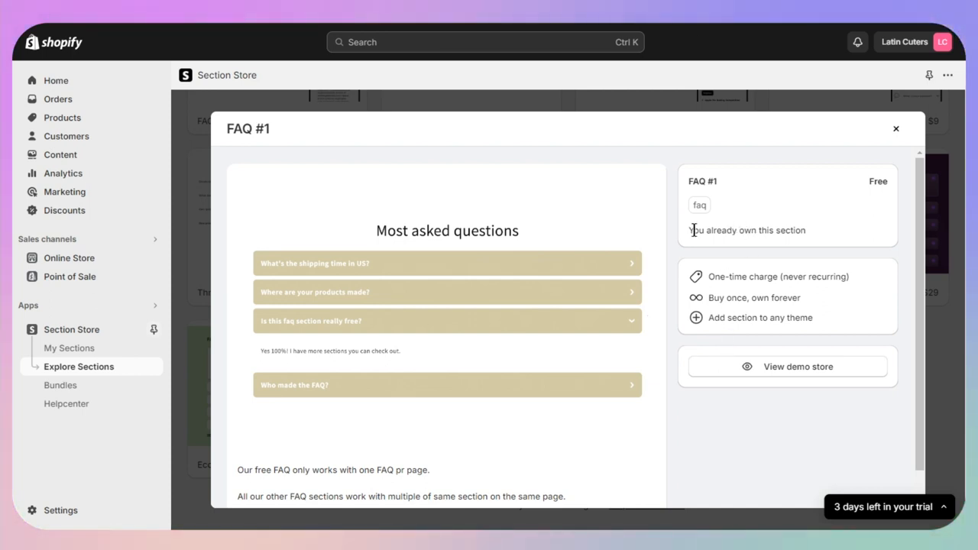
pyautogui.moveTo(884, 147)
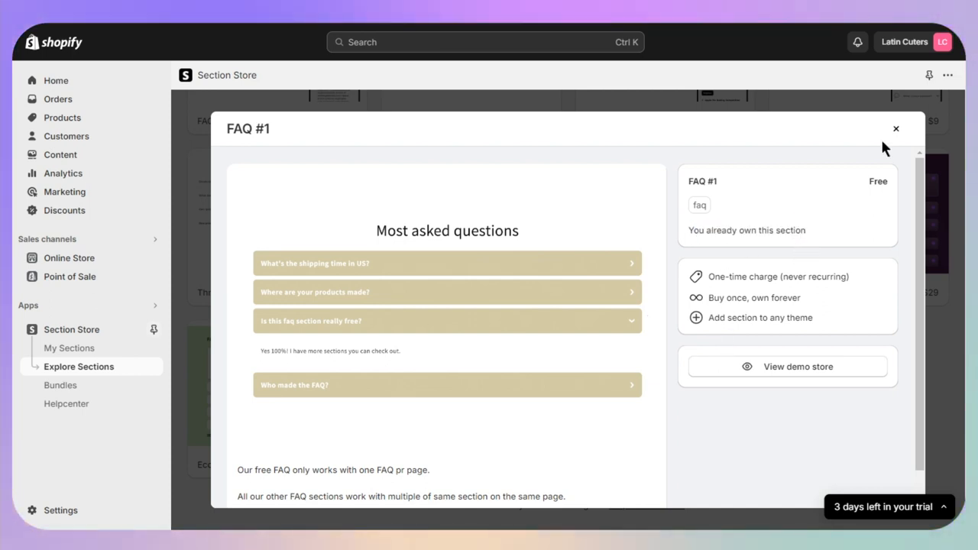
pyautogui.click(895, 128)
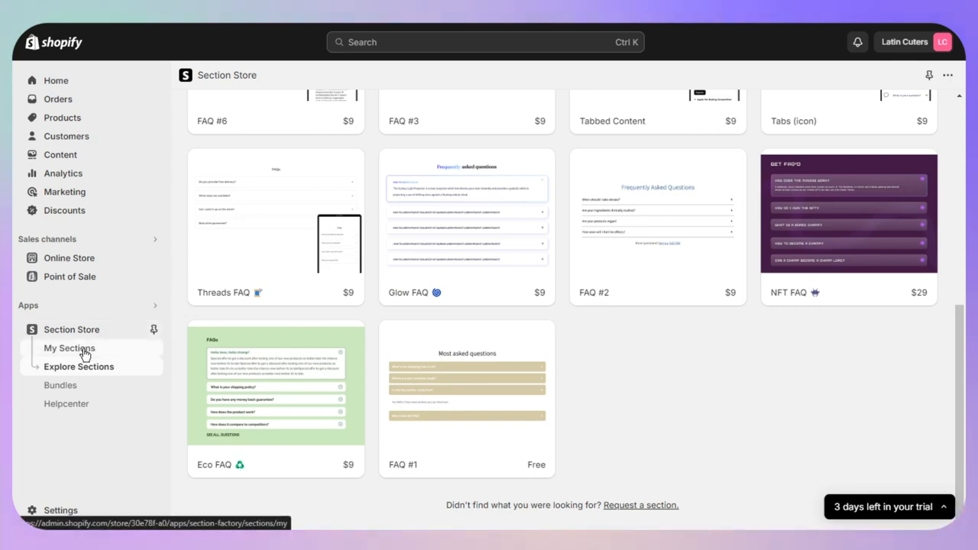
# Step: Check My Sections for FAQ #1, then go to the Online Store themes page
pyautogui.click(68, 348)
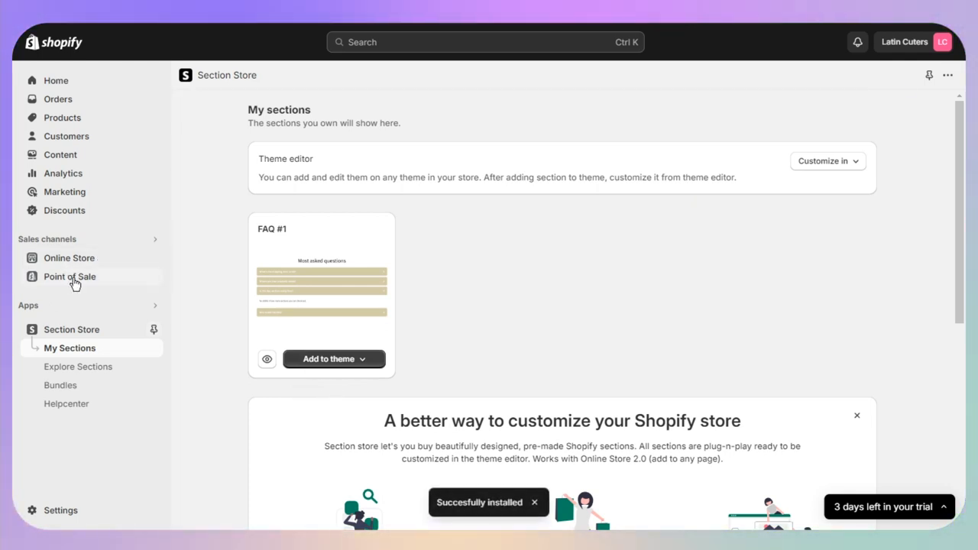
pyautogui.click(69, 258)
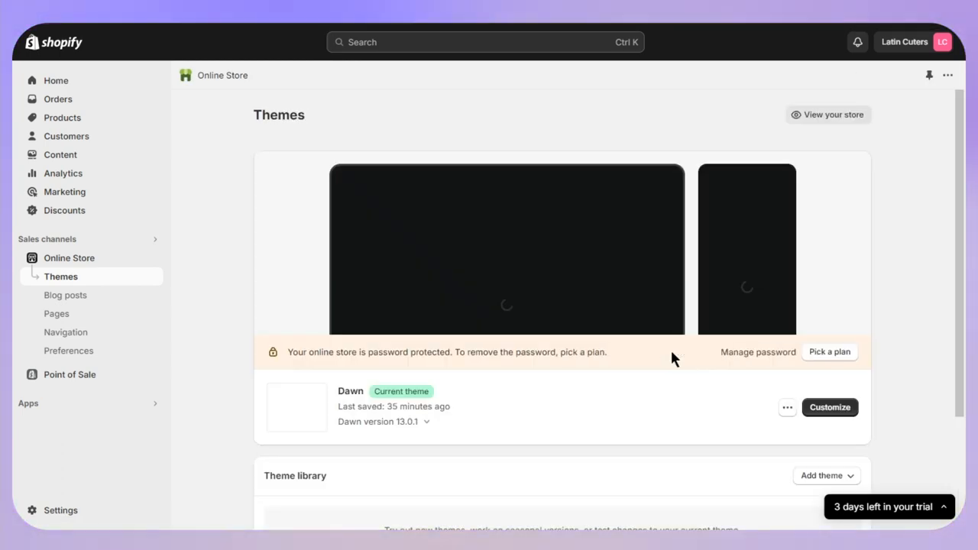
# Step: Customize the Dawn theme and add the Faq section to the home page template
pyautogui.click(830, 408)
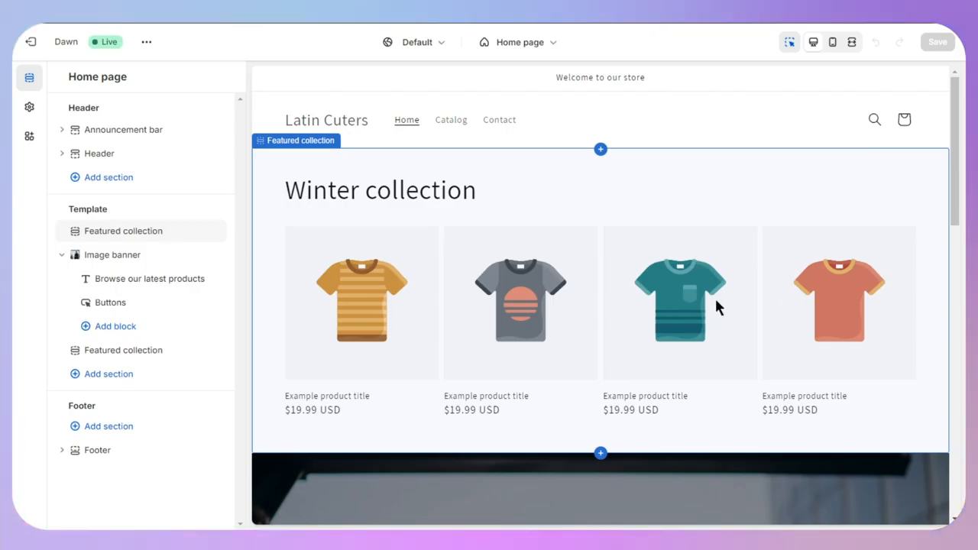
pyautogui.click(108, 374)
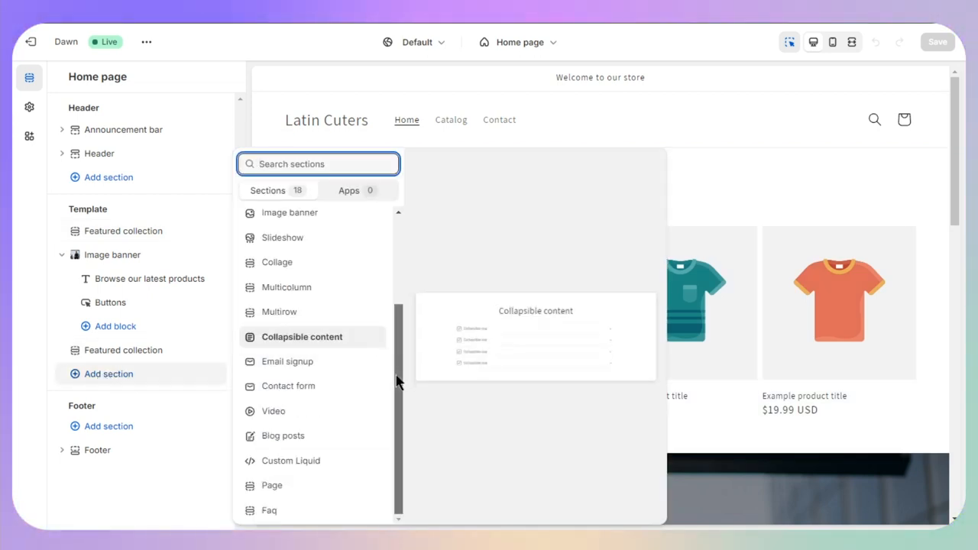
pyautogui.moveTo(269, 510)
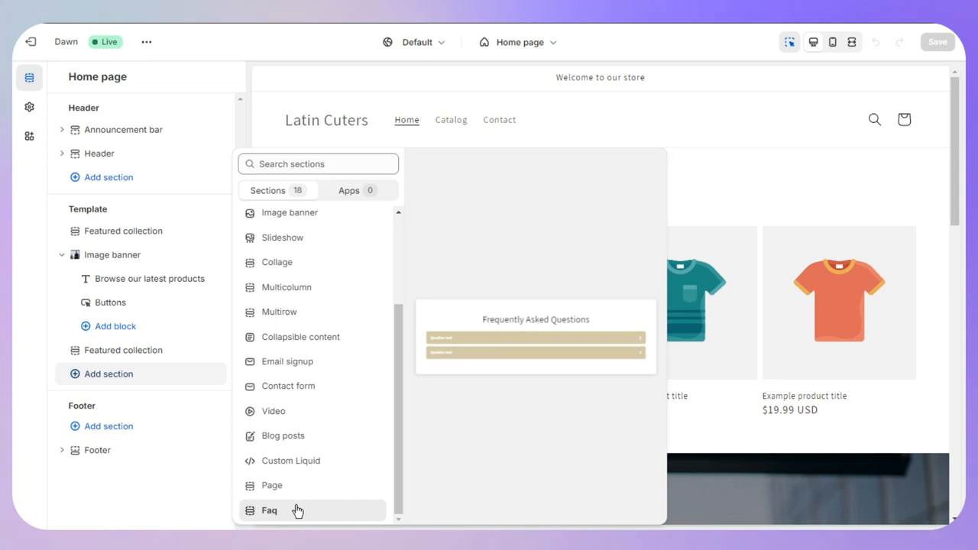
pyautogui.click(268, 511)
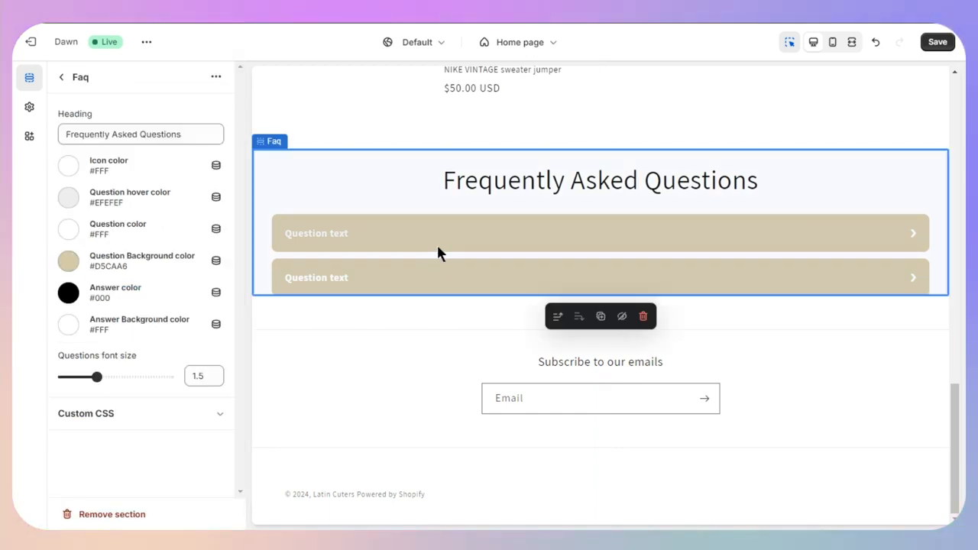
# Step: Set the Question Background colour to FF4500
pyautogui.click(68, 261)
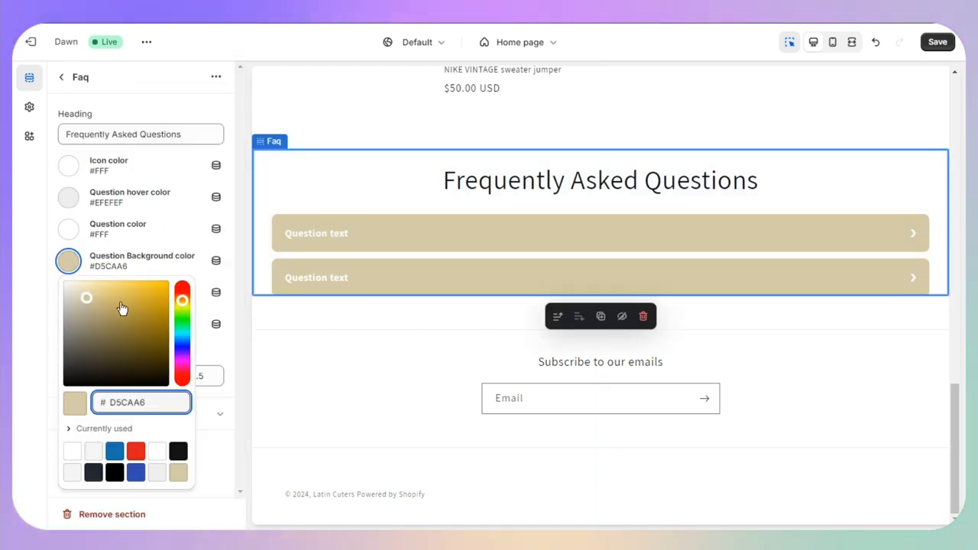
pyautogui.write('FF4500')
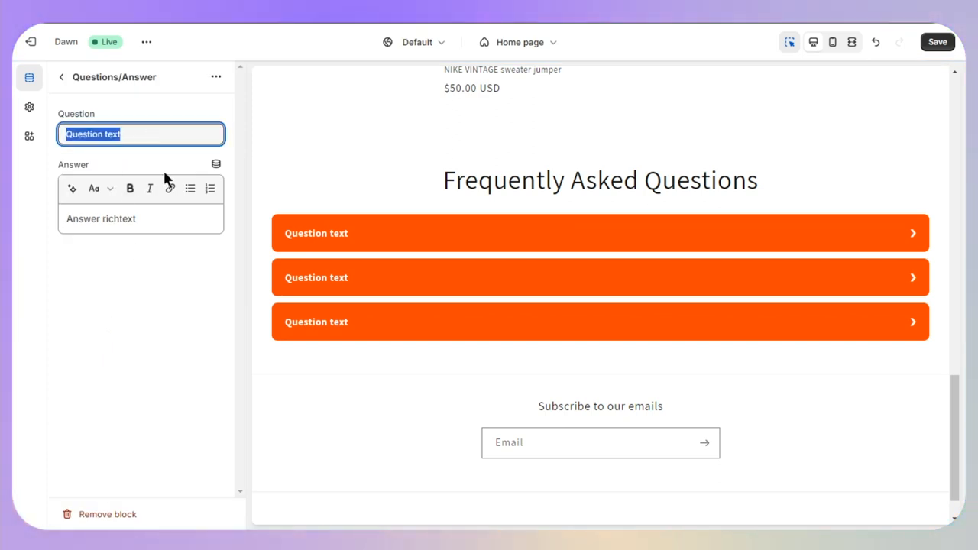
# Step: Change the first question to "When Will I Receive my Order?" and return to the Home page sections
pyautogui.write('When Will I Receive my Order?')
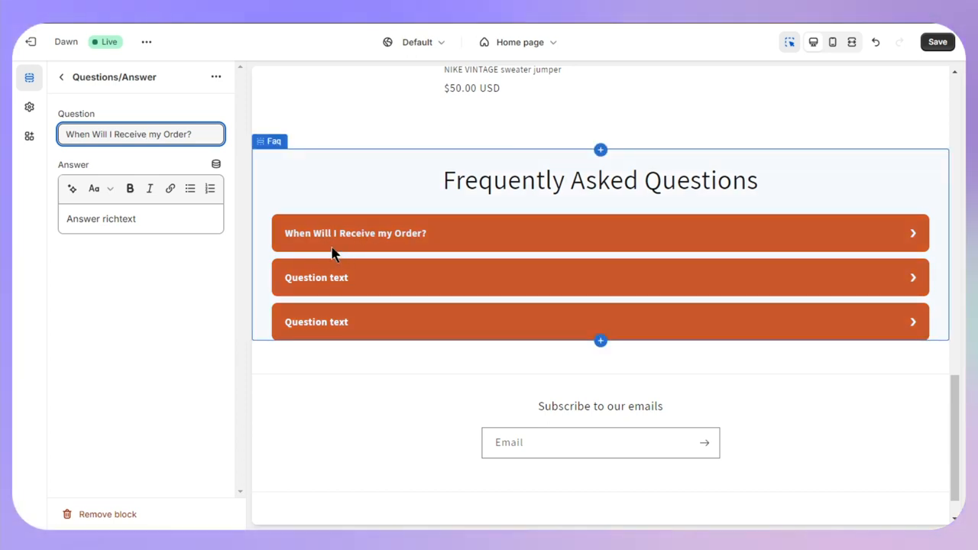
pyautogui.moveTo(252, 166)
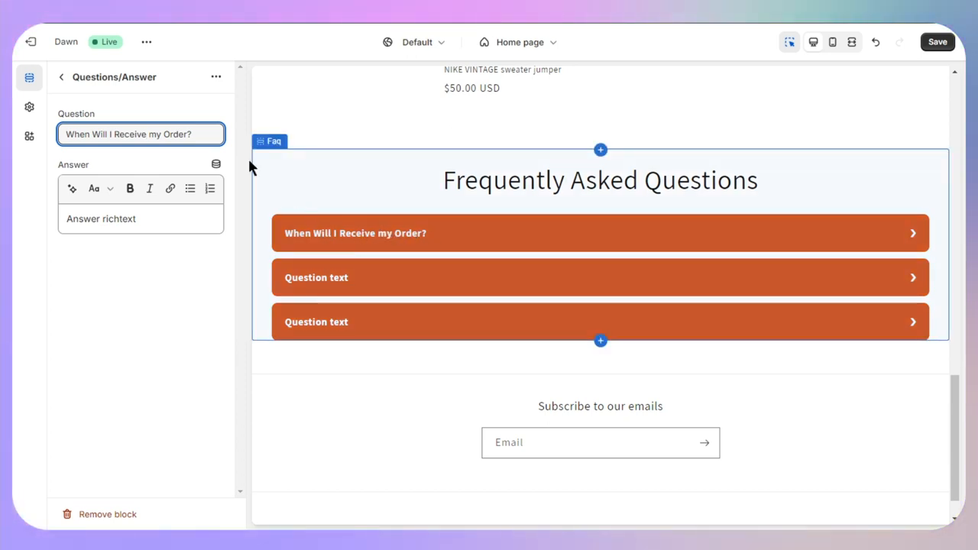
pyautogui.click(55, 77)
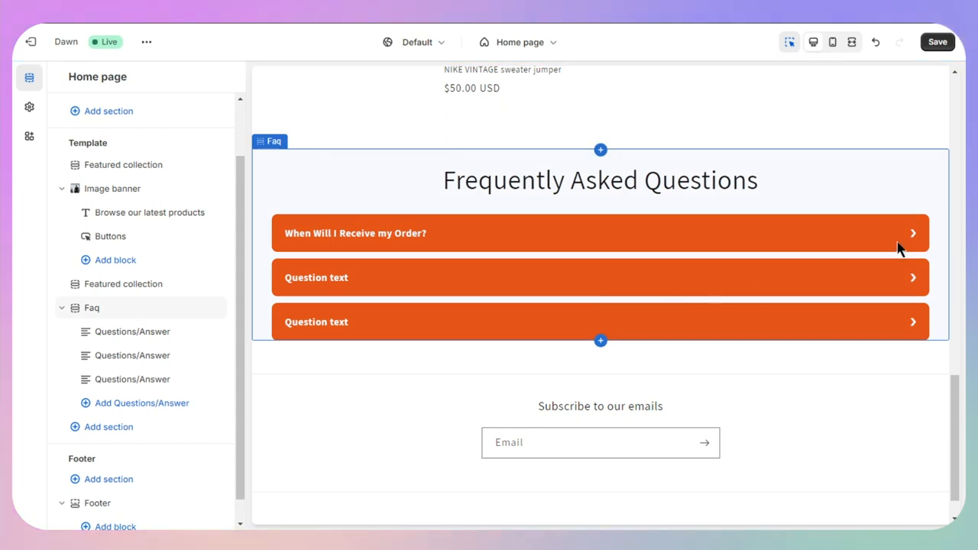